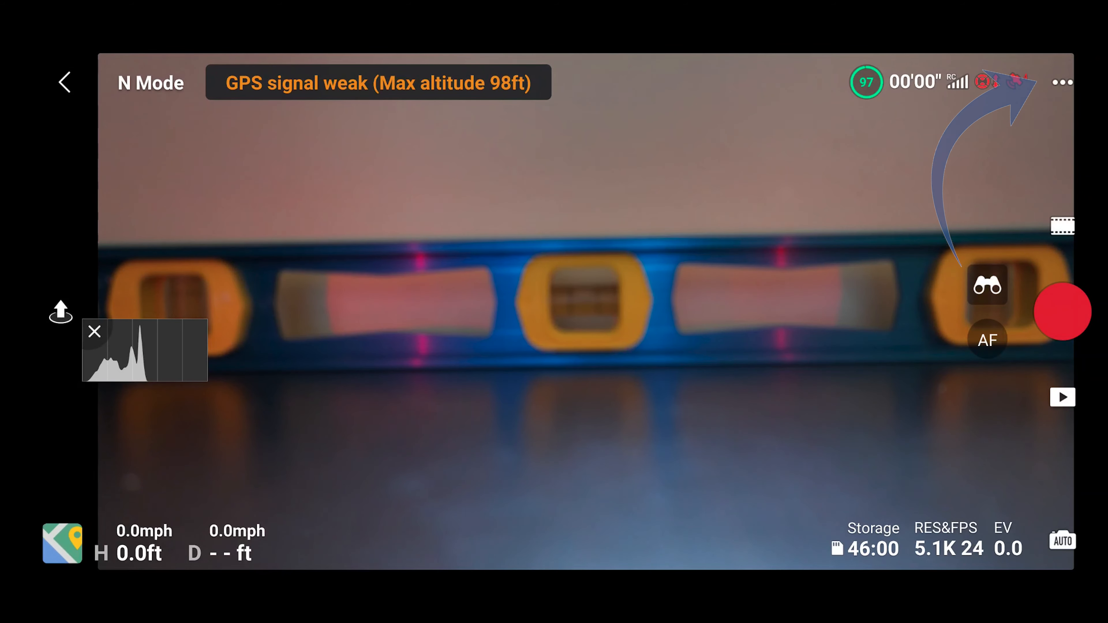
Enable the 3x3 rule-of-thirds gridlines in Camera settings and return to the live view
click(1062, 82)
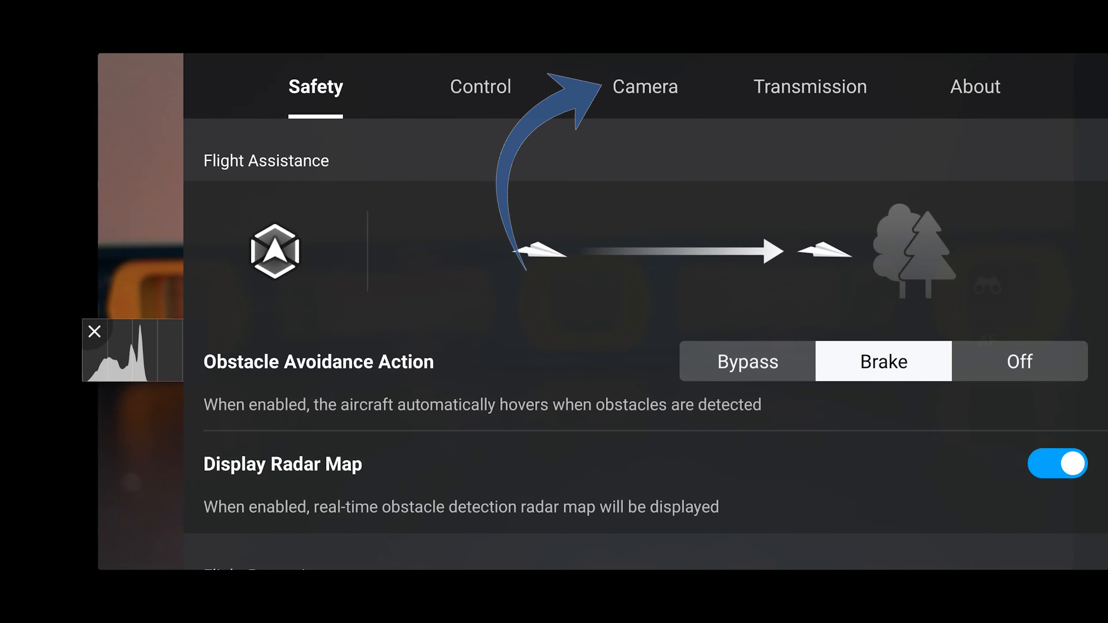
click(644, 86)
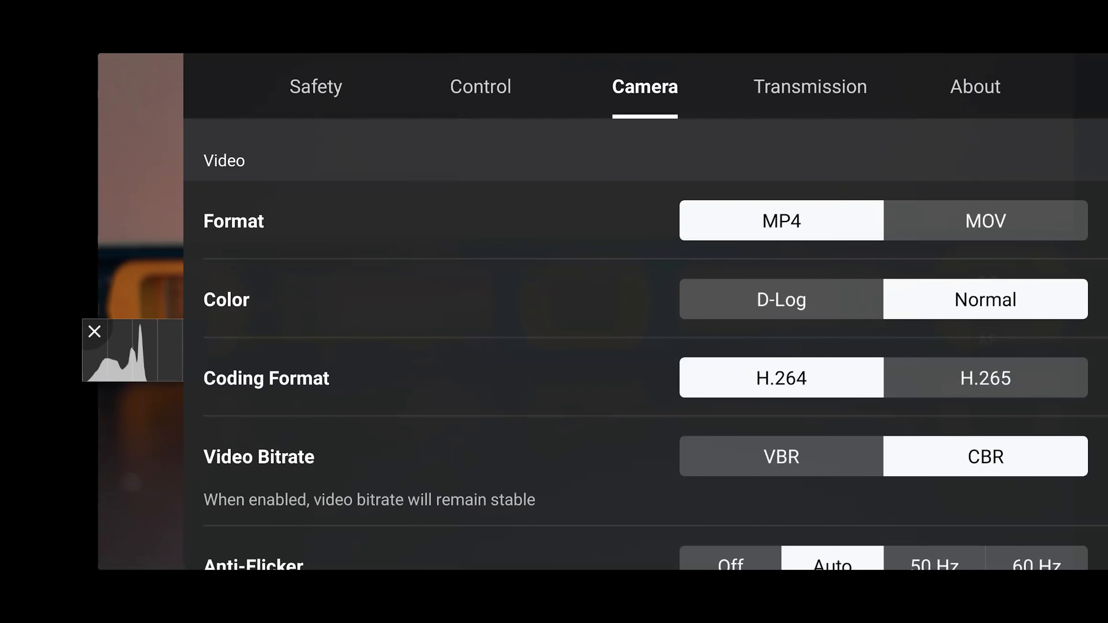
scroll(down, 3)
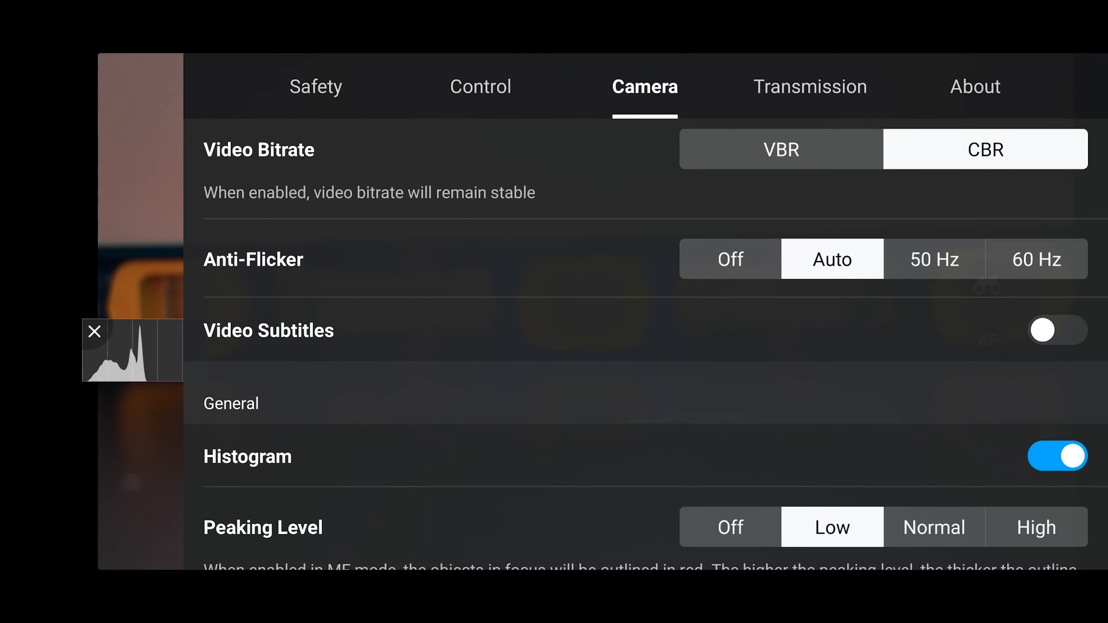
scroll(down, 3)
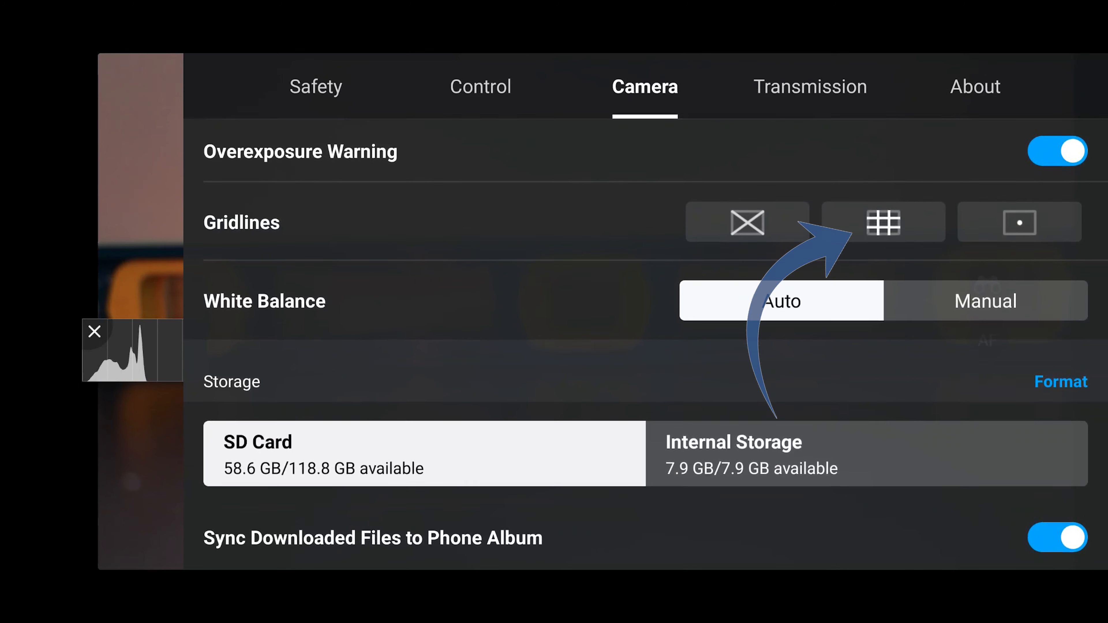
click(882, 221)
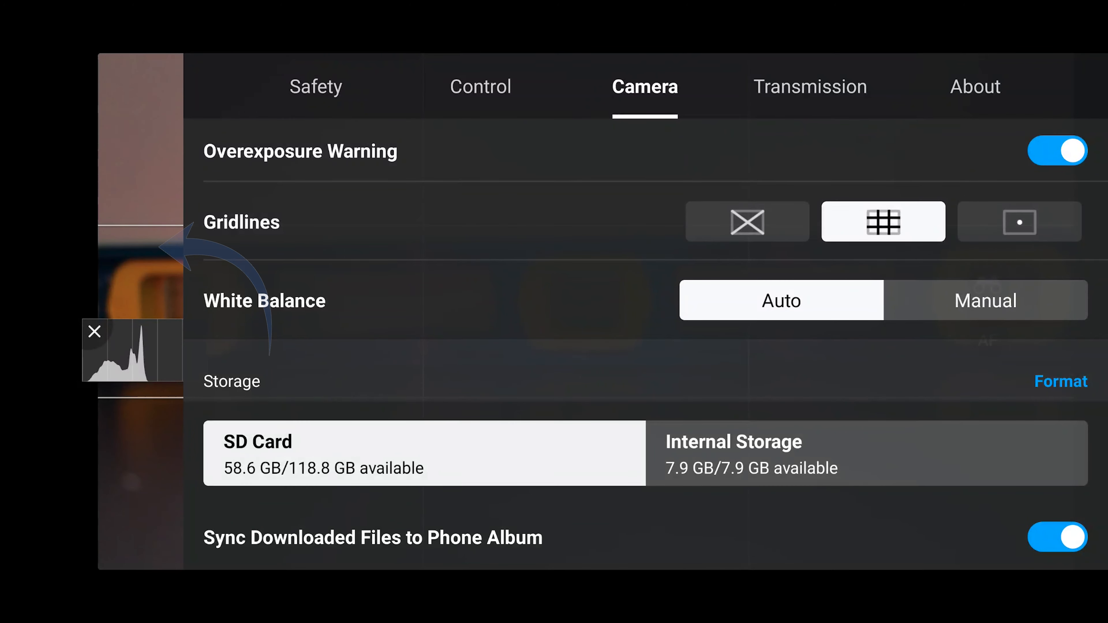
click(64, 82)
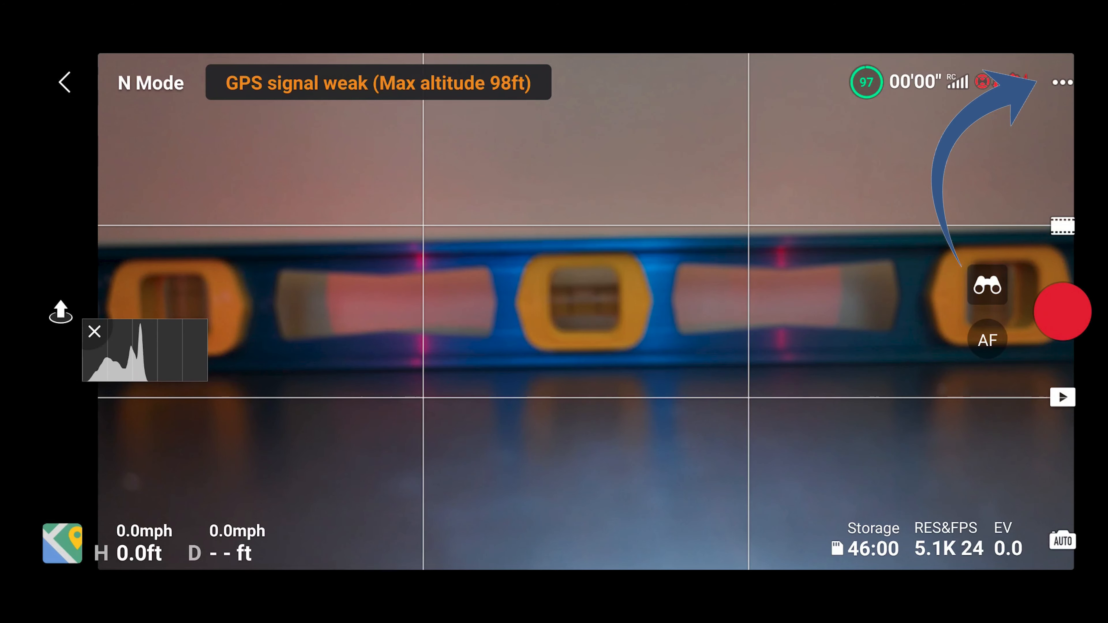
Reach Gimbal Calibration from the Control settings, showing auto and manual options
click(1062, 82)
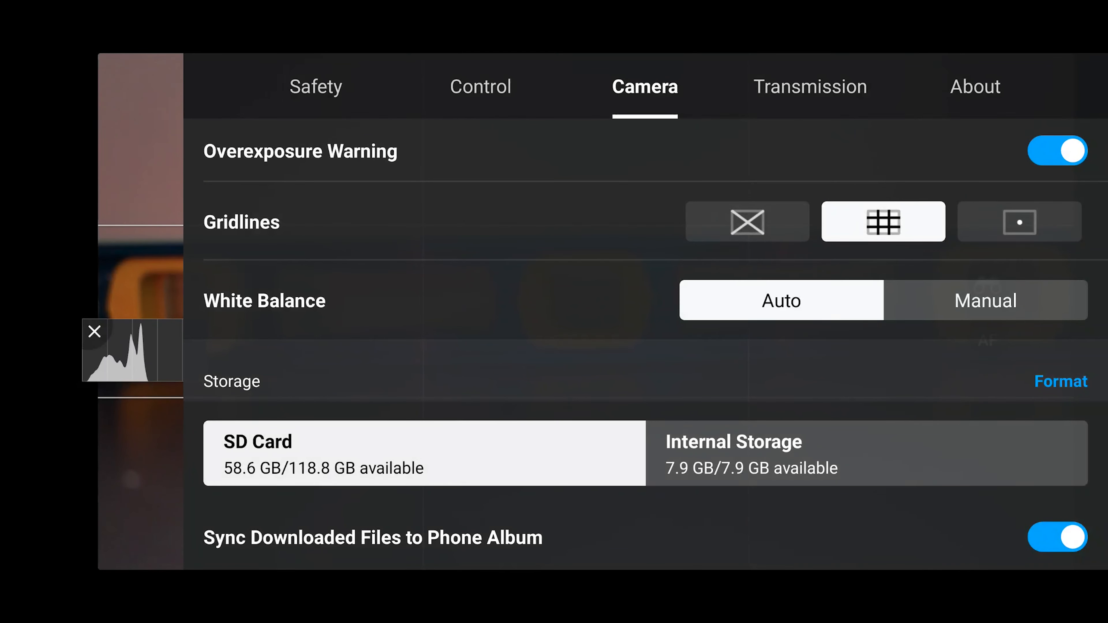
click(480, 86)
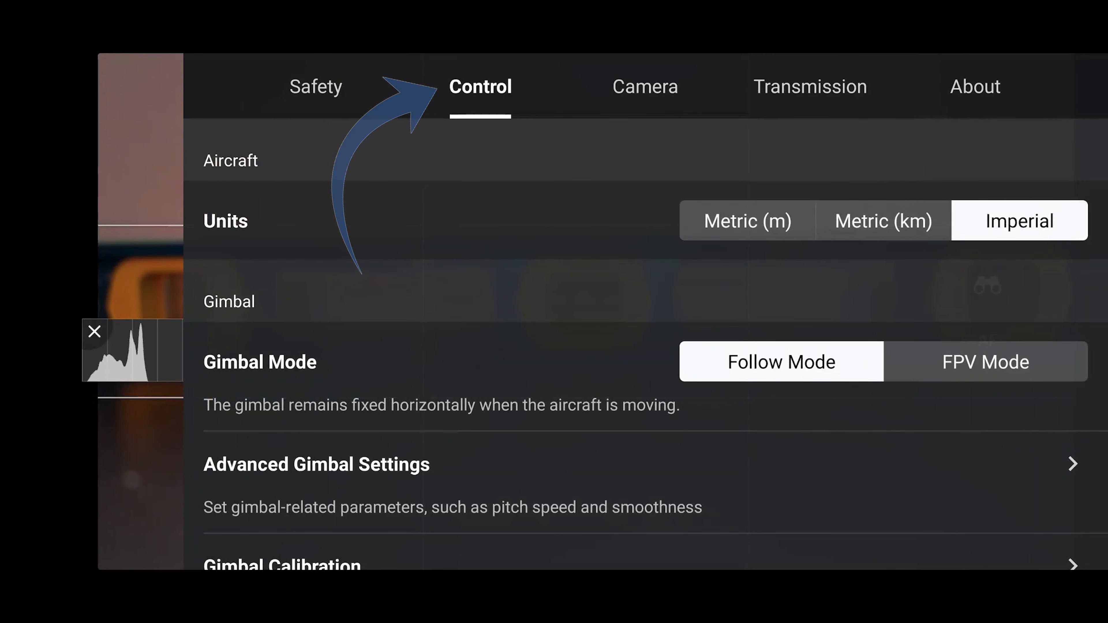
scroll(down, 3)
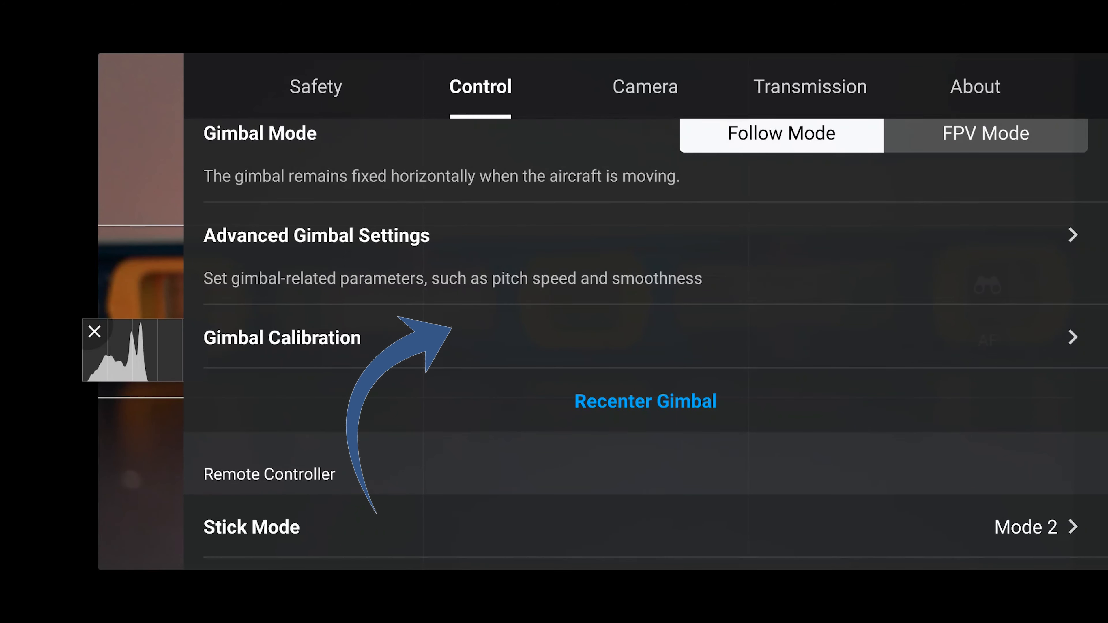
click(281, 337)
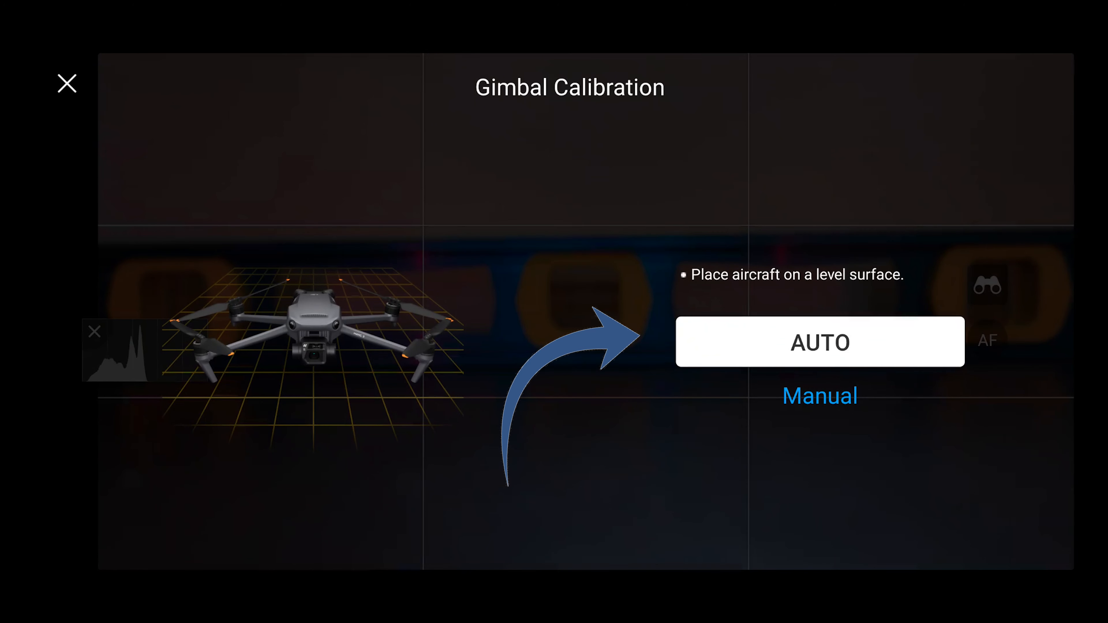
Run AUTO gimbal calibration, then bring up Manual calibration with horizontal and yaw at 0.0
click(819, 342)
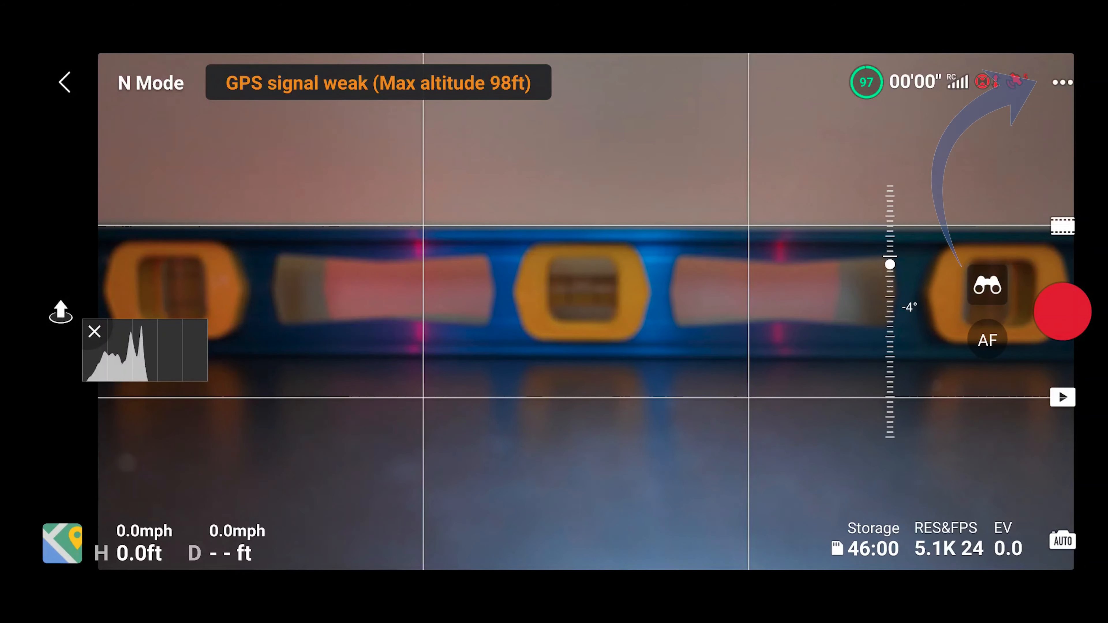
click(1062, 82)
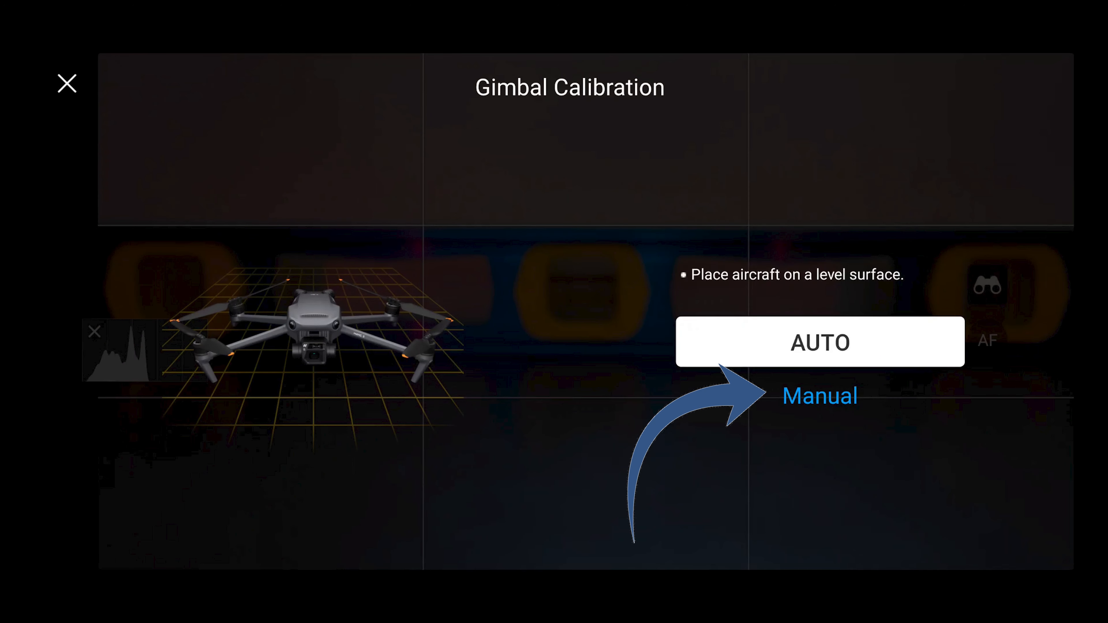
click(819, 396)
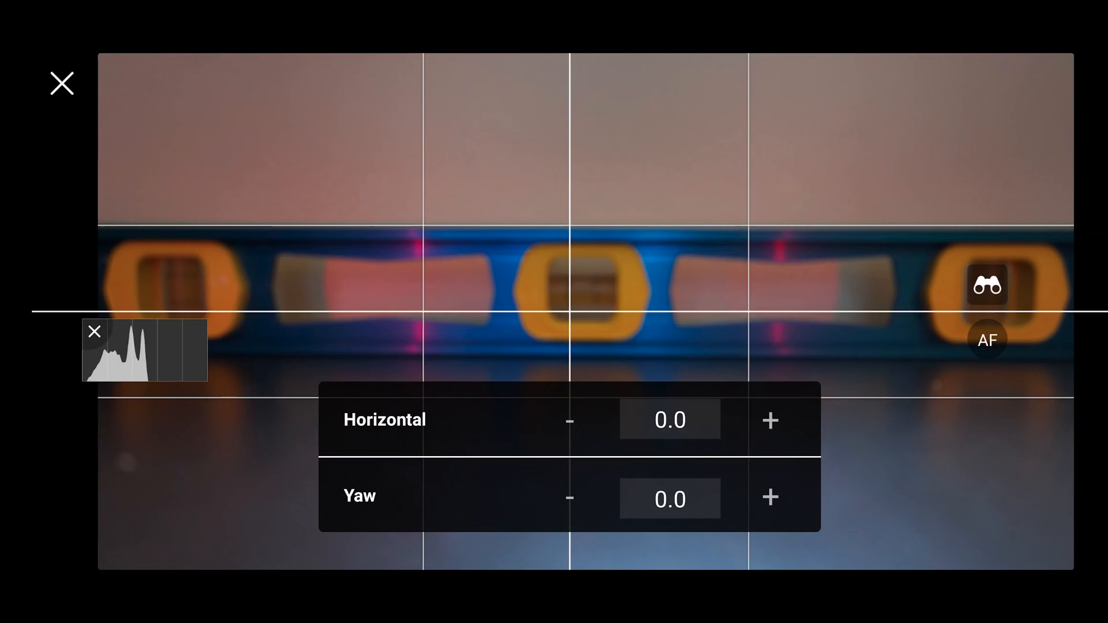
Nudge the horizontal level with + and - to settle at 0.1, yaw 0.0, and exit to camera view
click(770, 421)
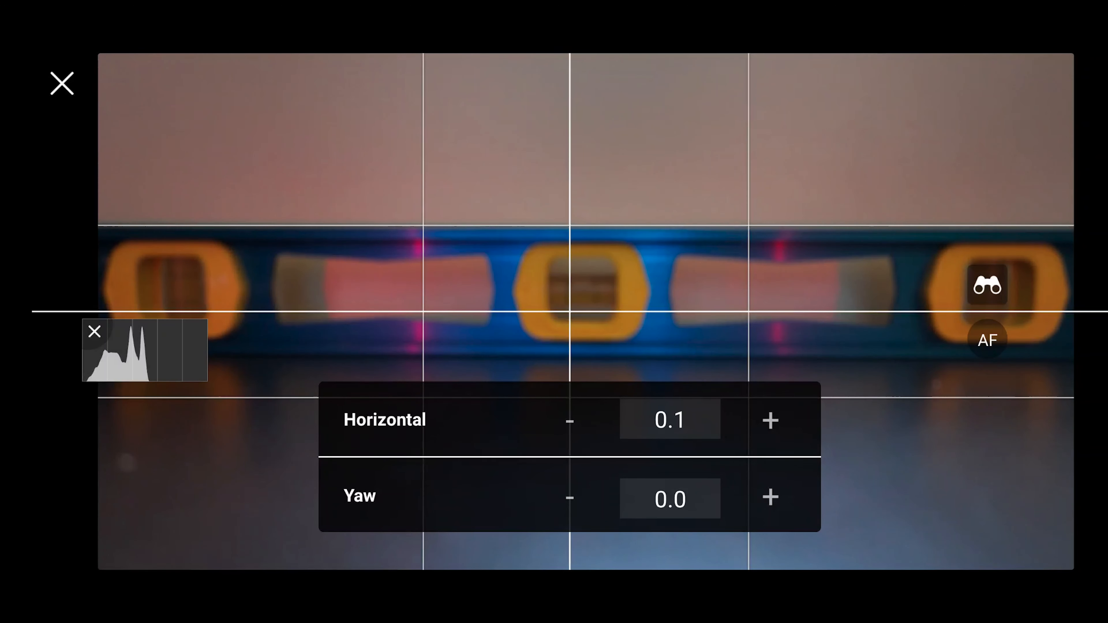
click(771, 421)
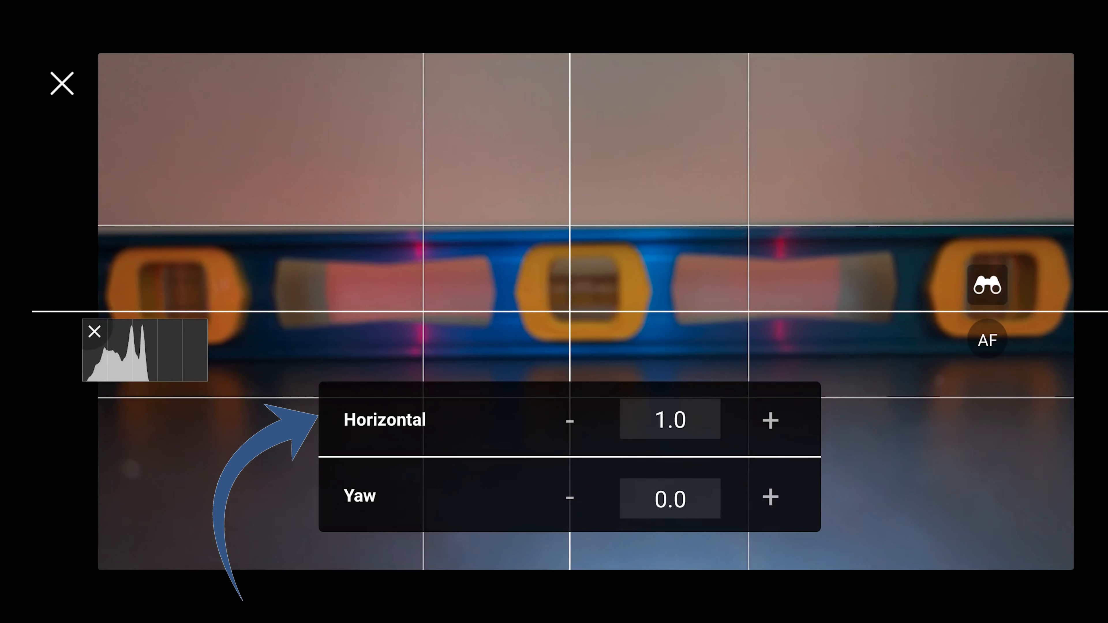
click(770, 421)
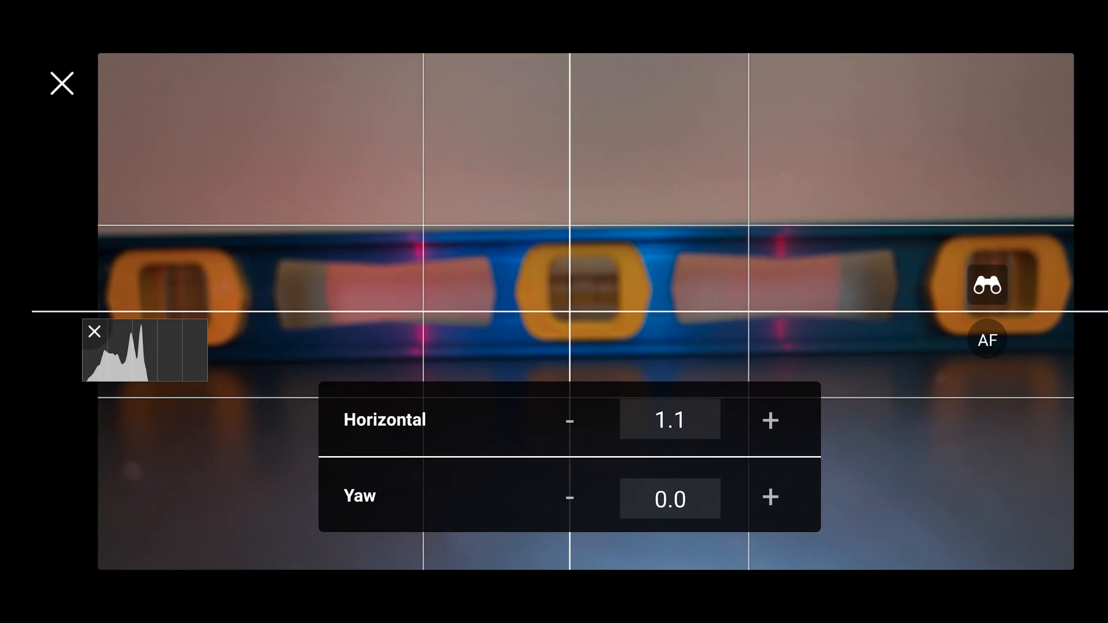
click(570, 421)
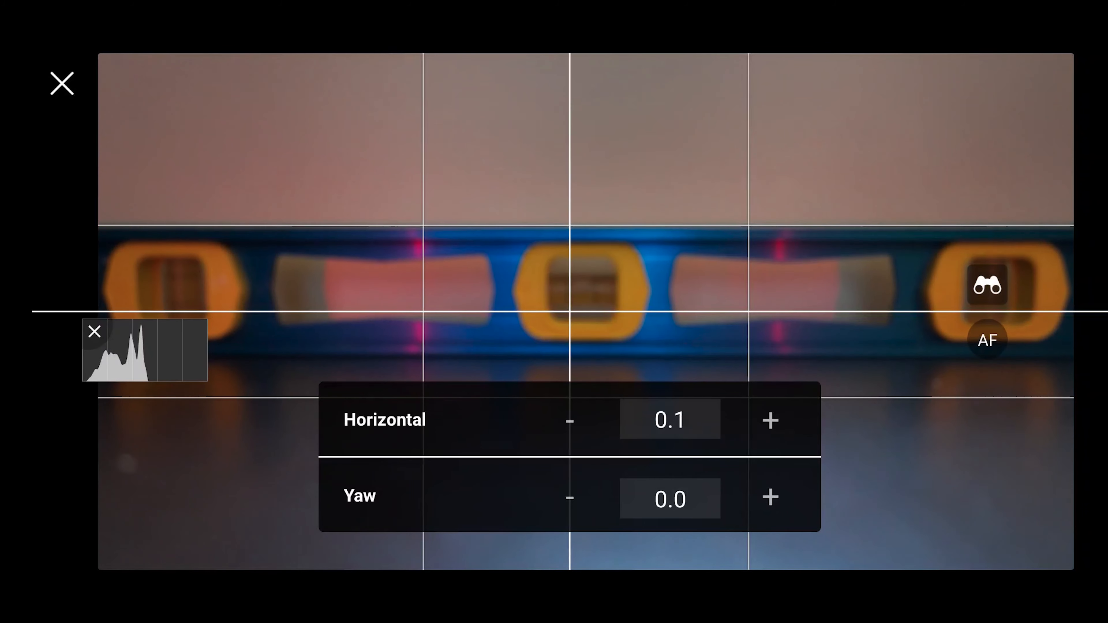
click(570, 421)
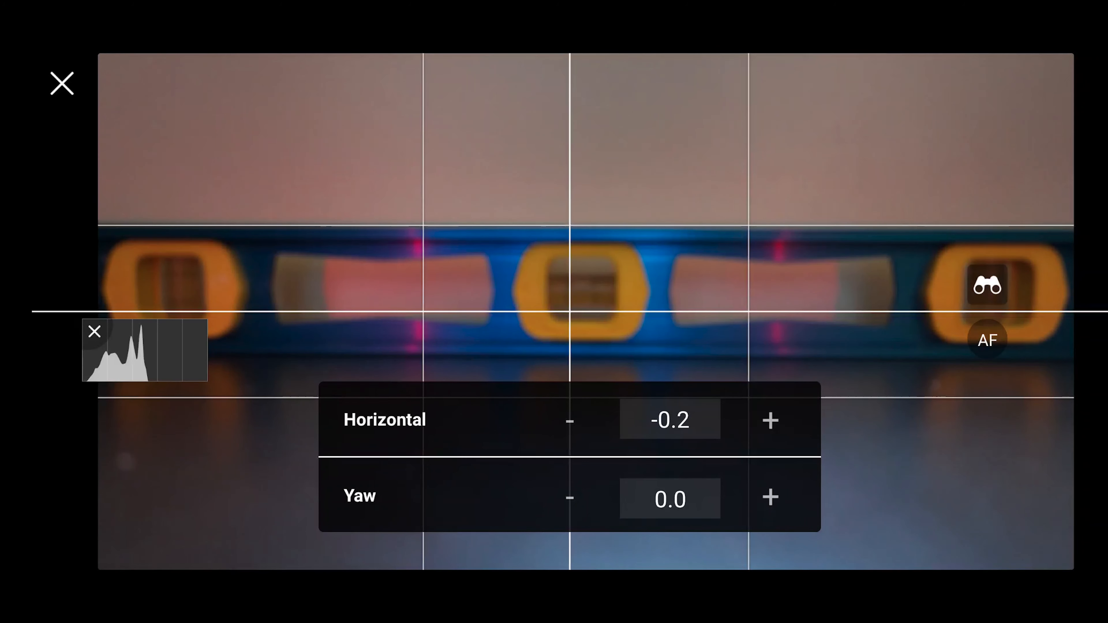
click(569, 421)
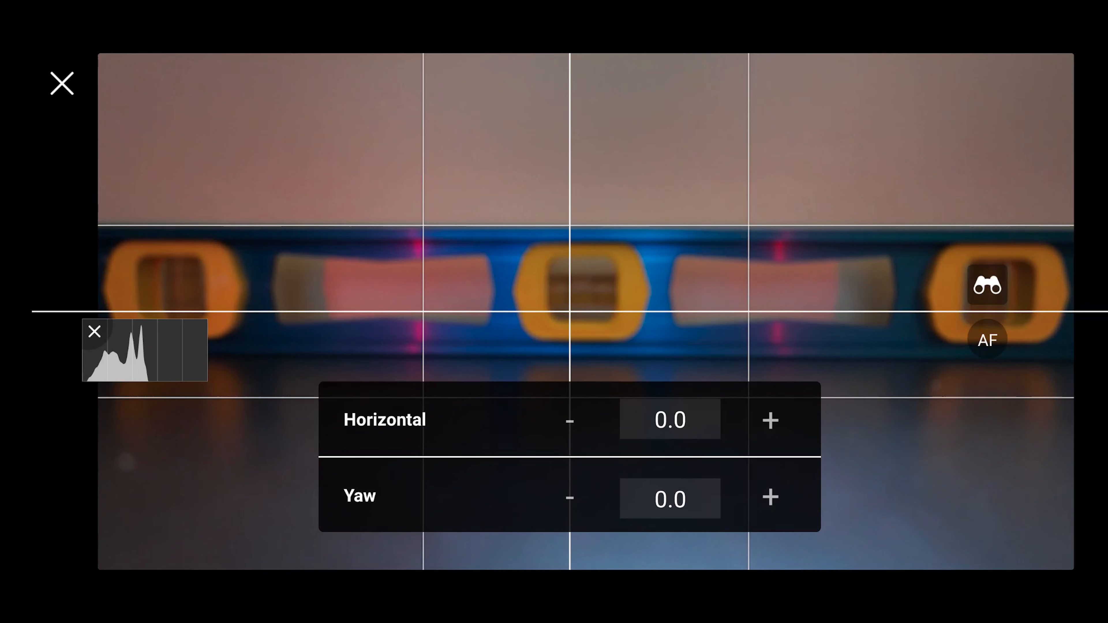
click(771, 421)
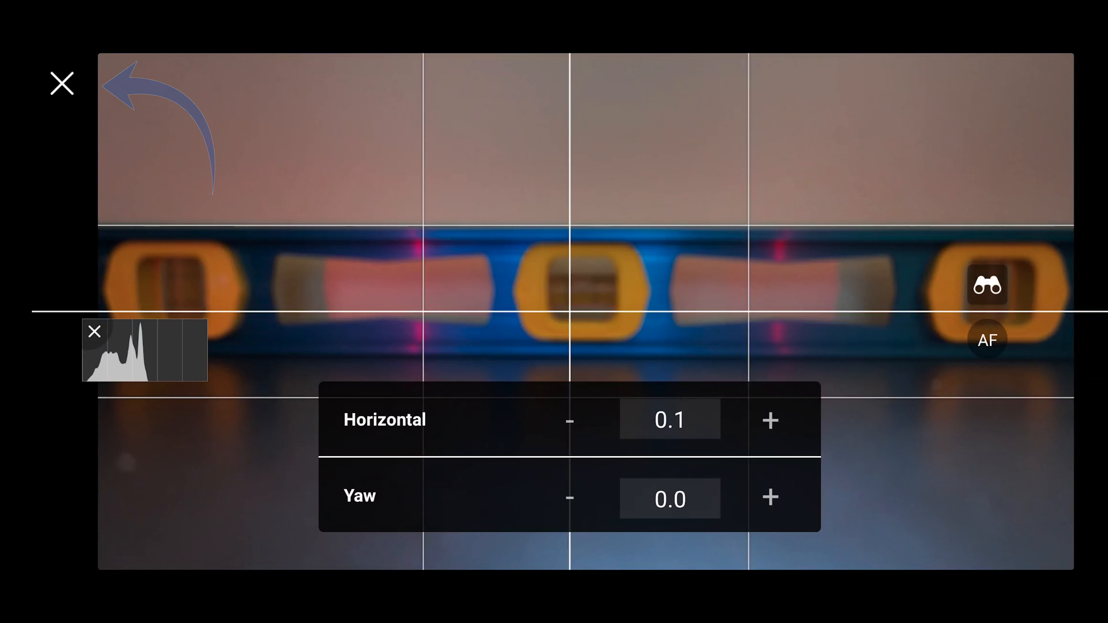
click(61, 82)
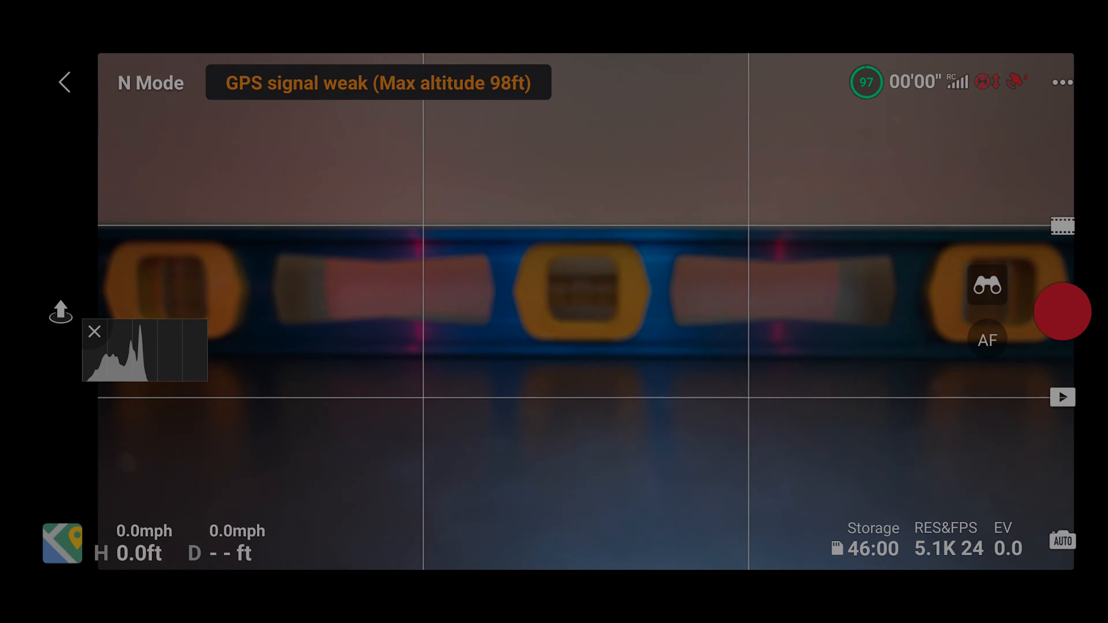